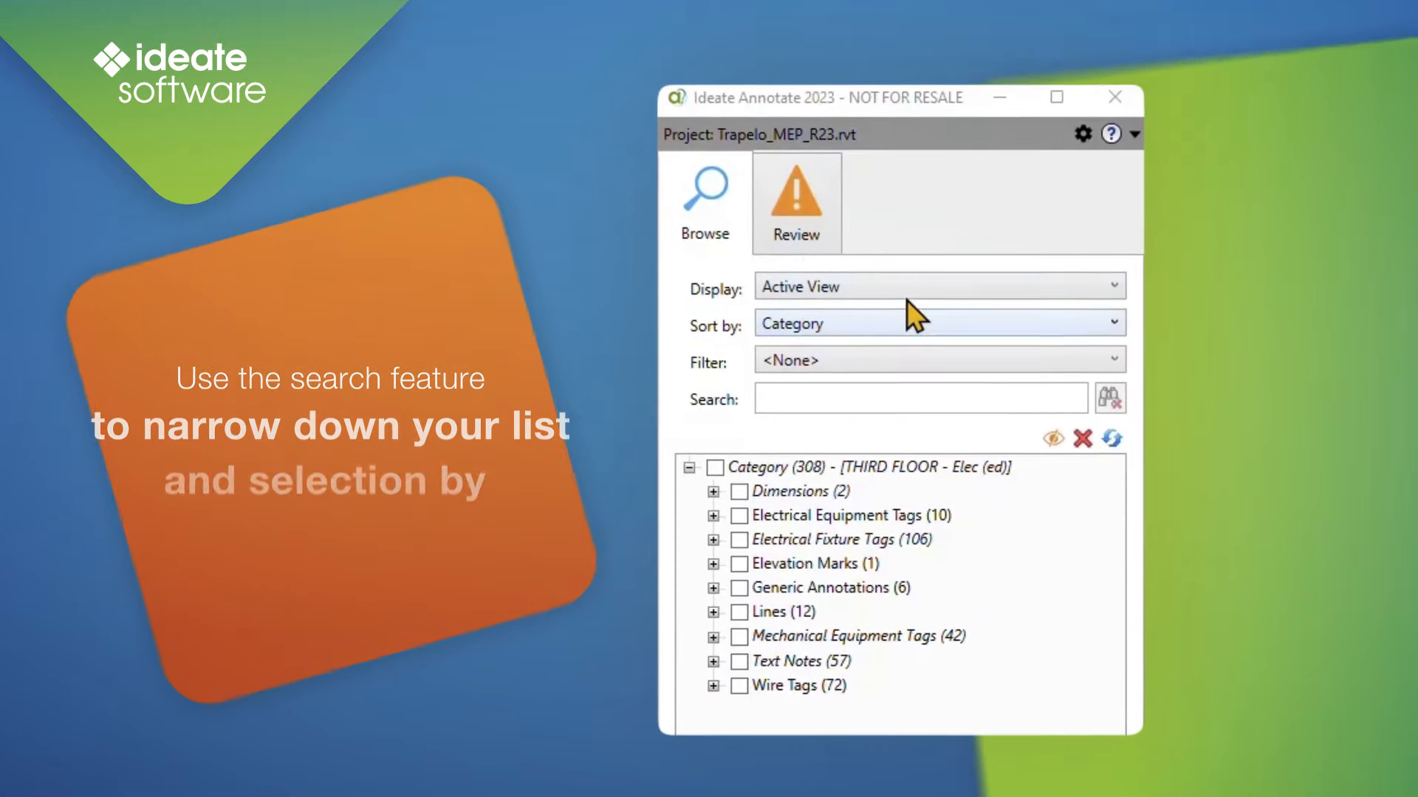
- Show placed views and sheets sorted by view, expanding Views into the FIRST FLOOR HVAC PLAN annotations
{"action": "left_click", "coordinate": [939, 285]}
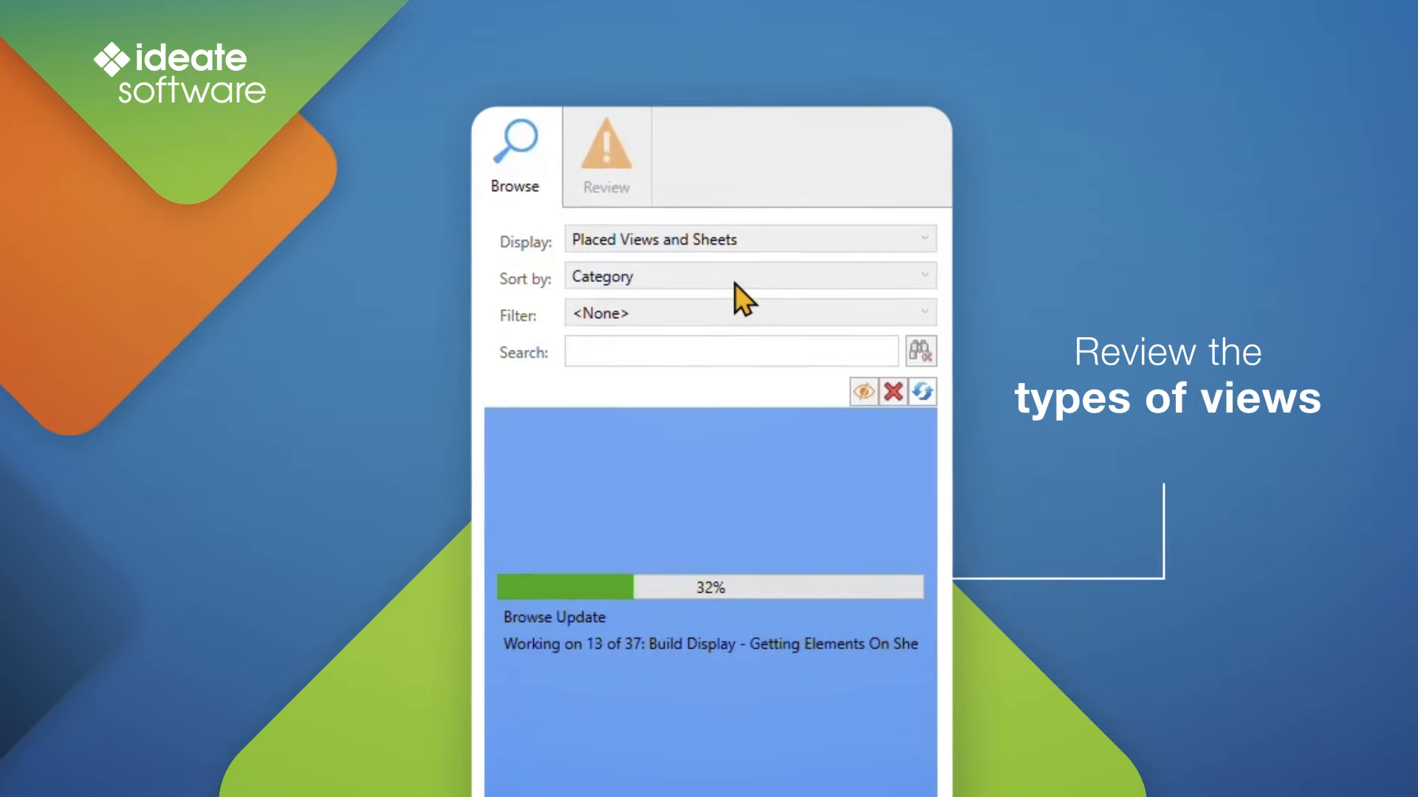
{"action": "left_click", "coordinate": [747, 276]}
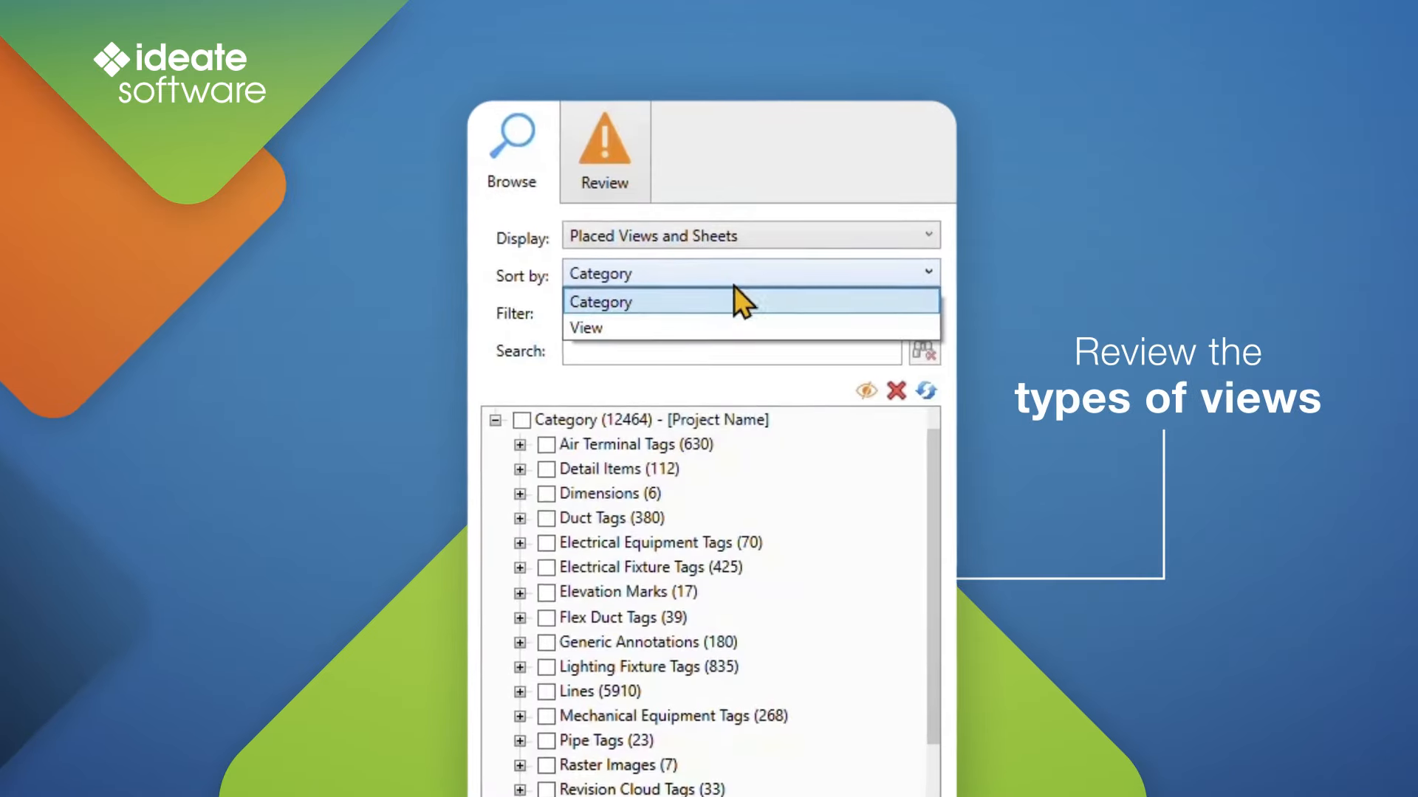
{"action": "left_click", "coordinate": [584, 327]}
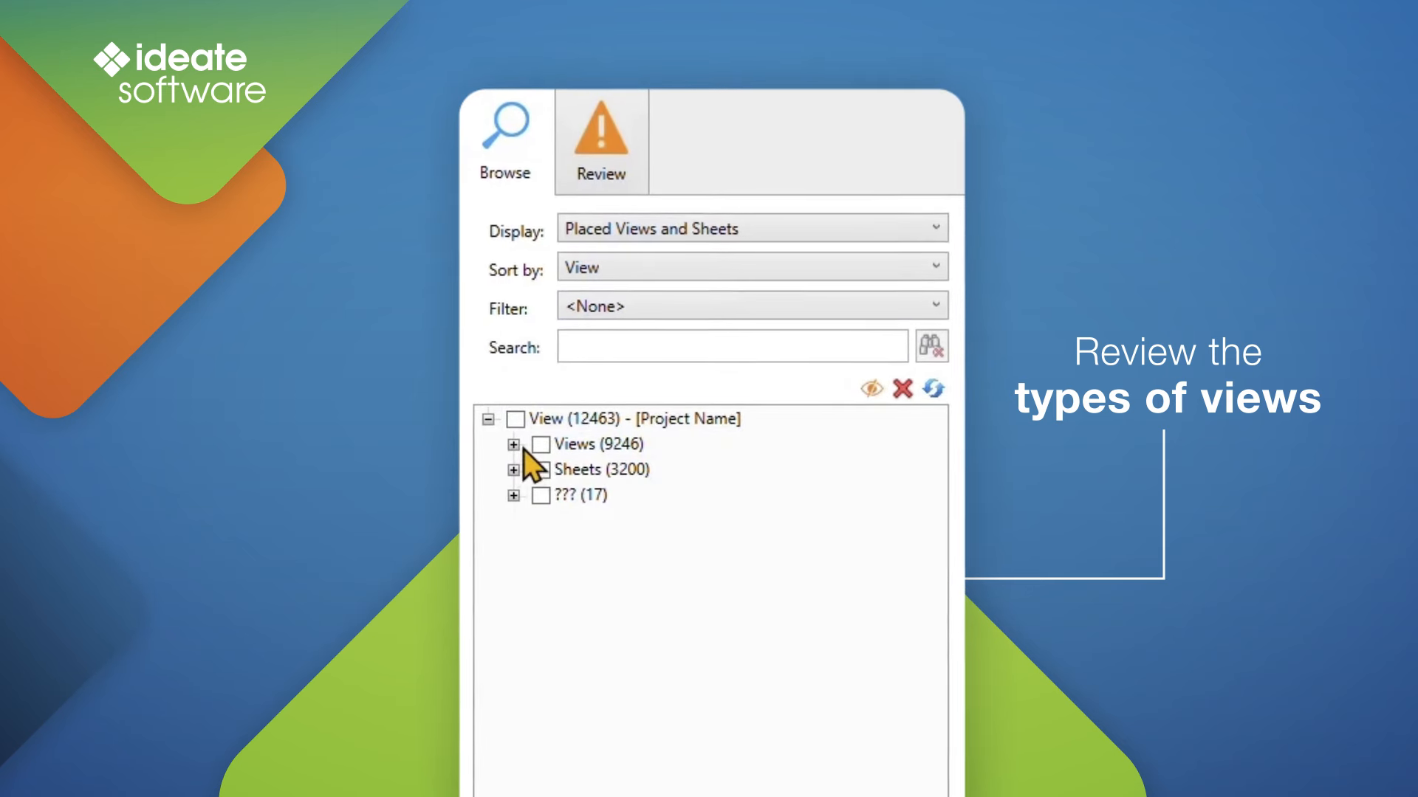
{"action": "left_click", "coordinate": [512, 444]}
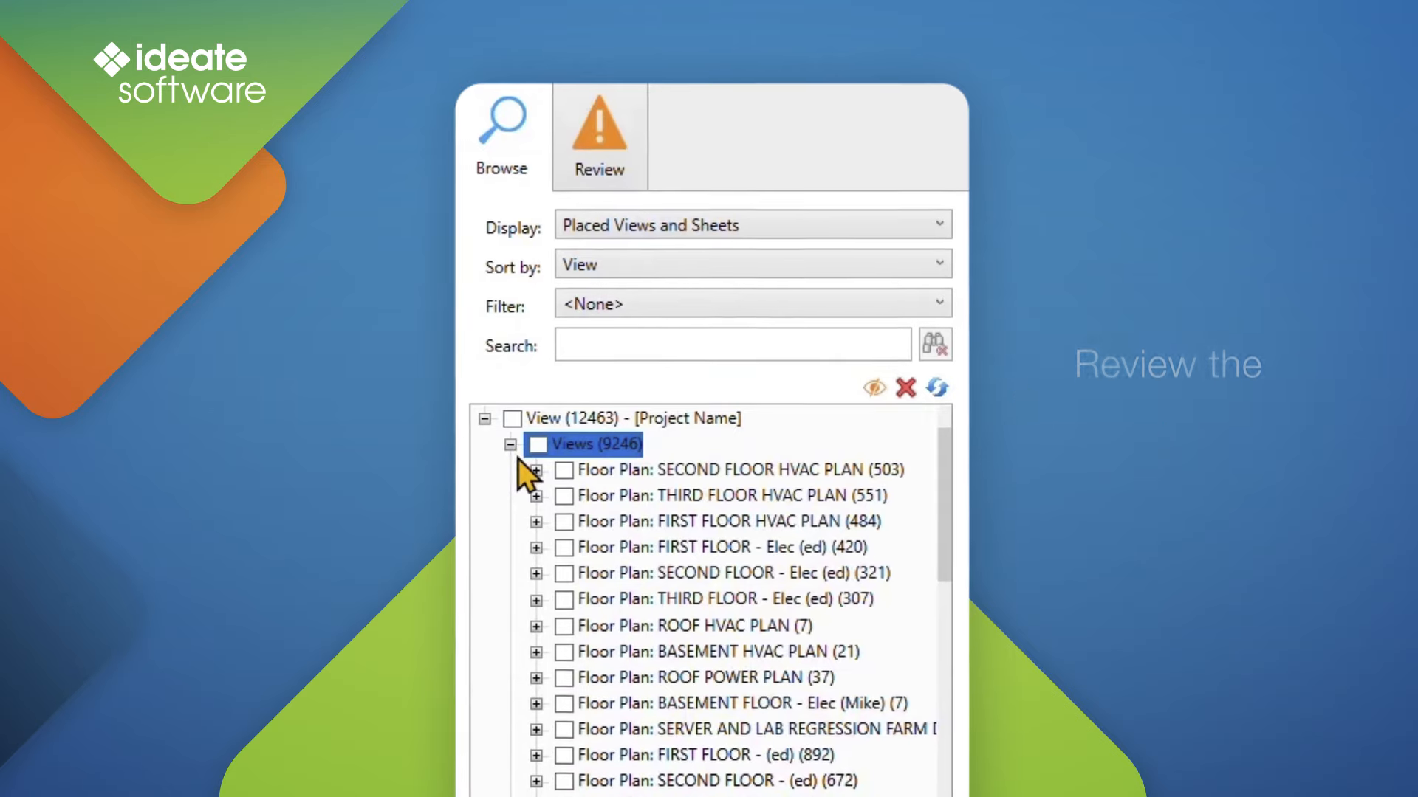
{"action": "left_click", "coordinate": [535, 522]}
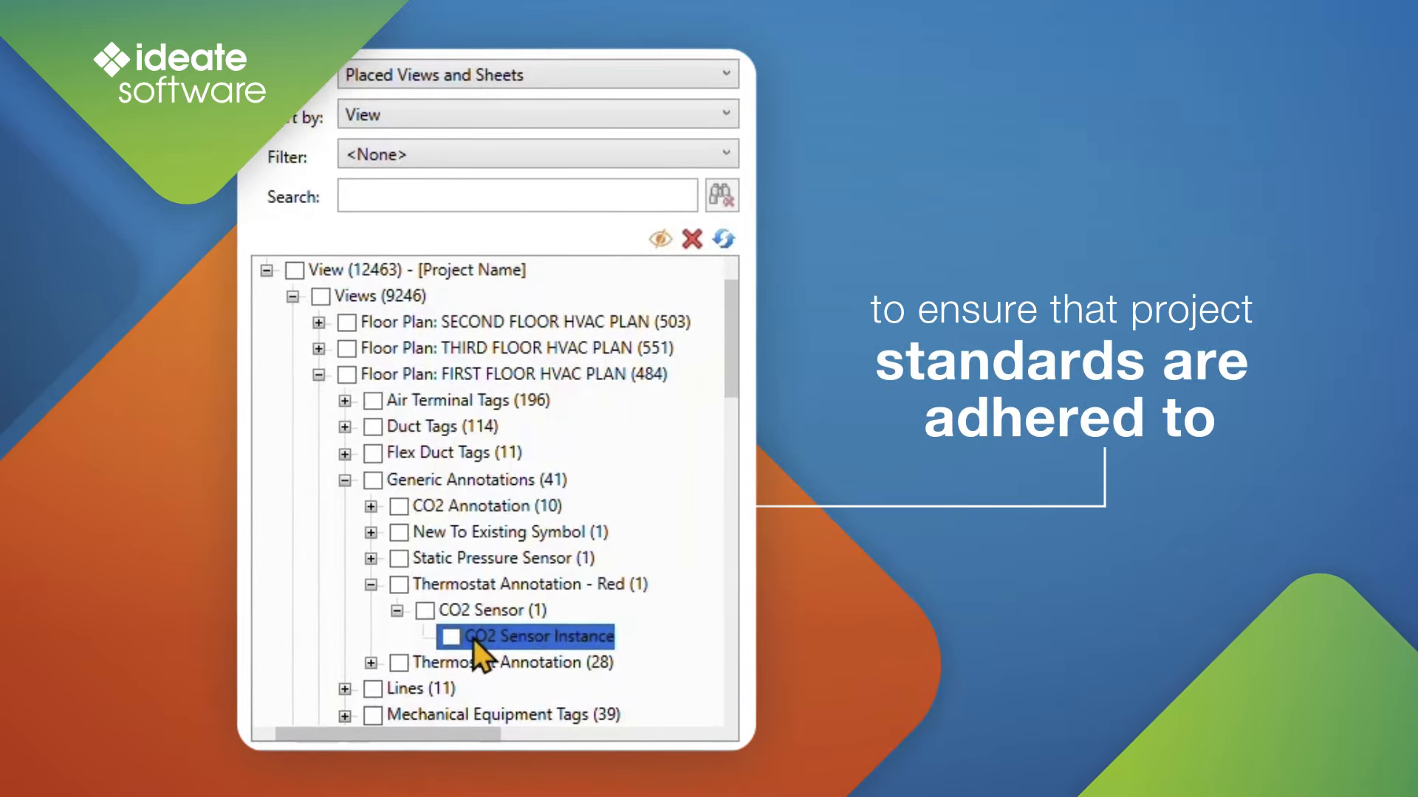
- Navigate to the floor plan view holding the CO2 Sensor Instance annotation
{"action": "double_click", "coordinate": [535, 635]}
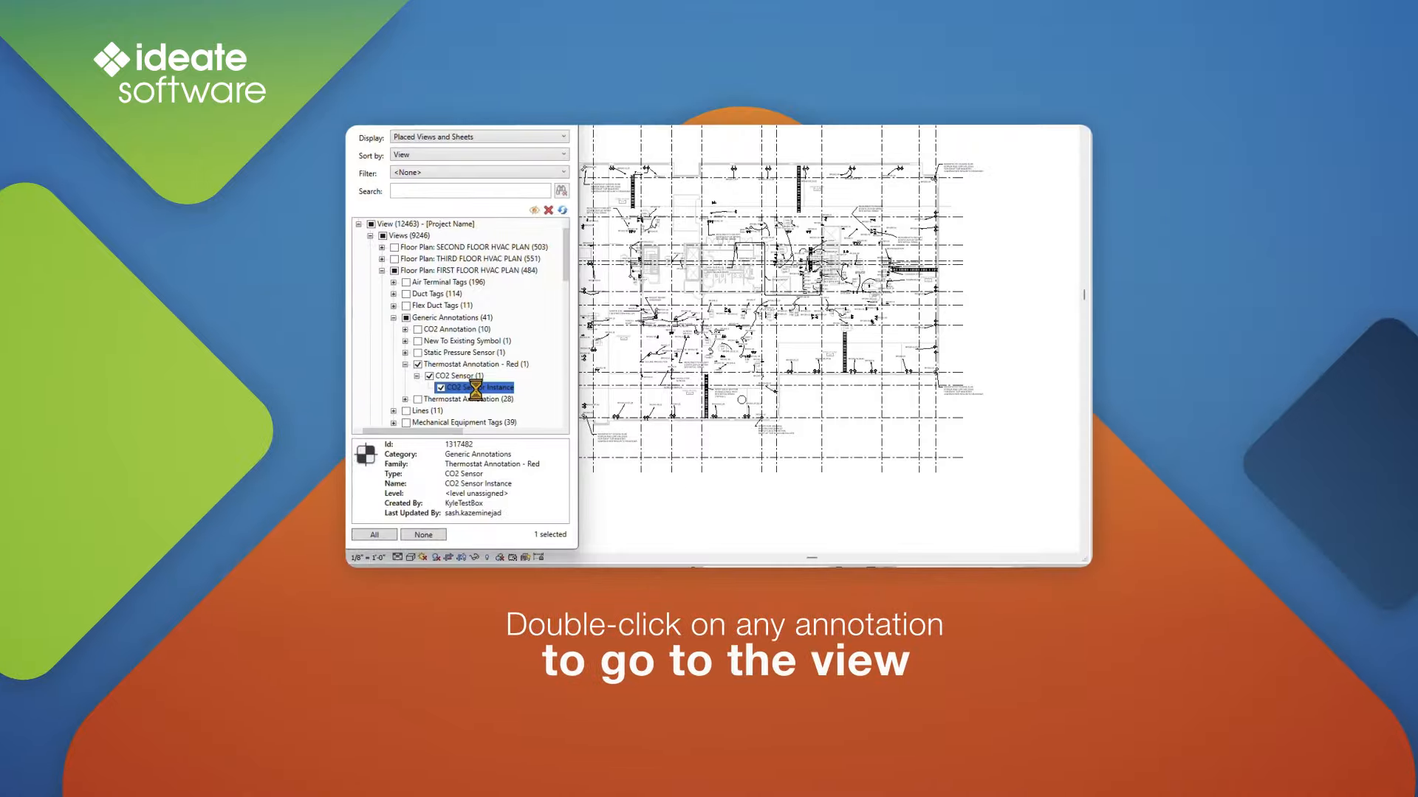
{"action": "double_click", "coordinate": [471, 387]}
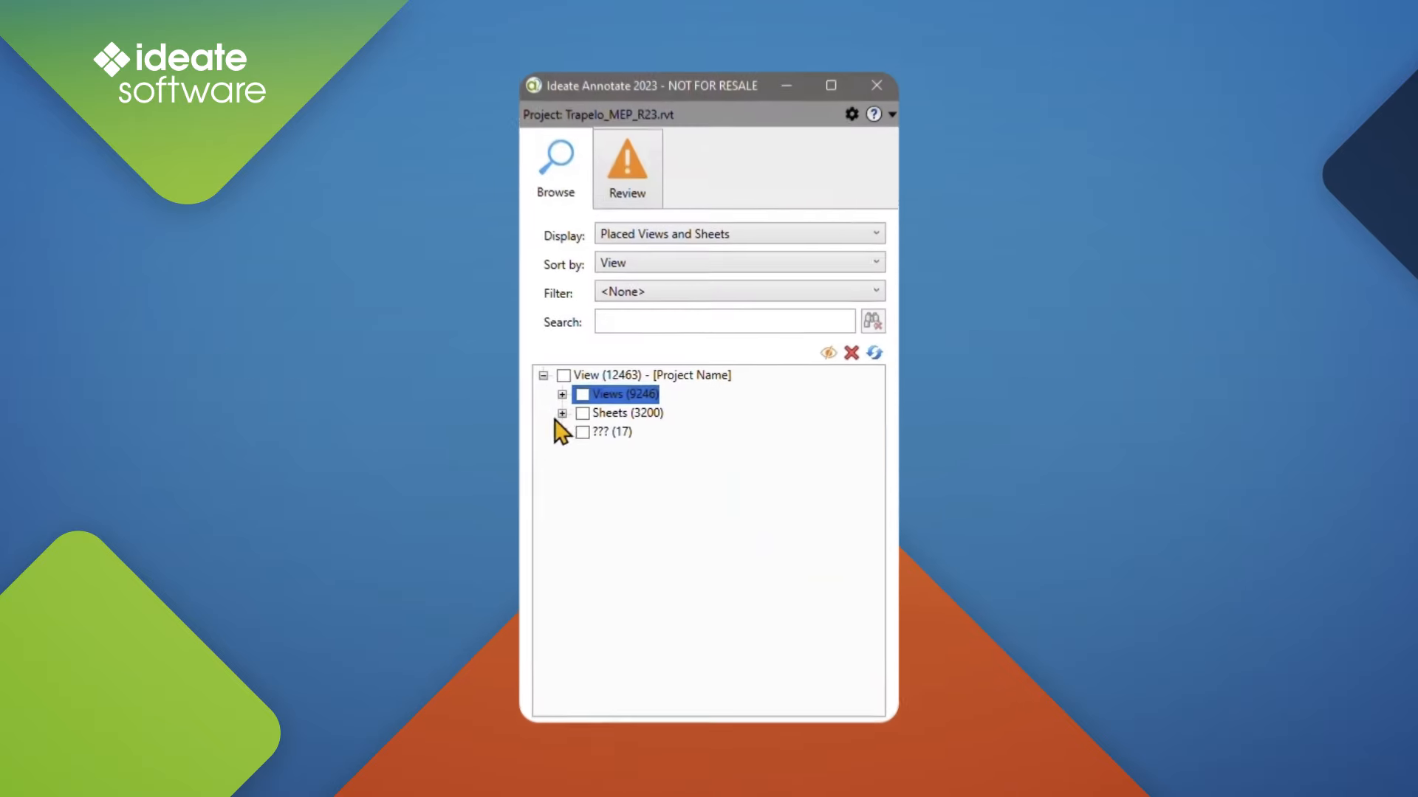
- Expand Sheets > M-102 revision clouds, then regroup the annotation list by category
{"action": "left_click", "coordinate": [562, 414]}
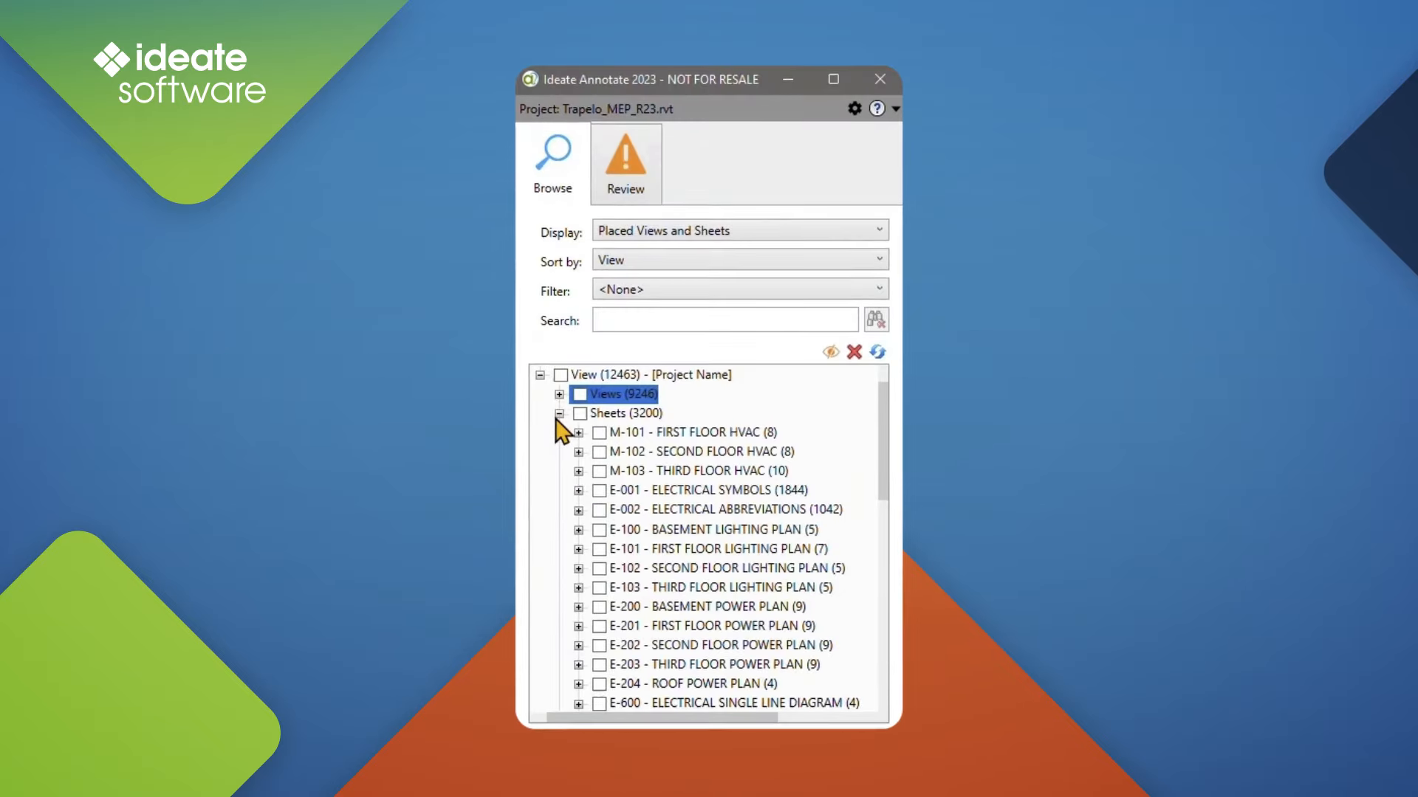
{"action": "left_click", "coordinate": [577, 452]}
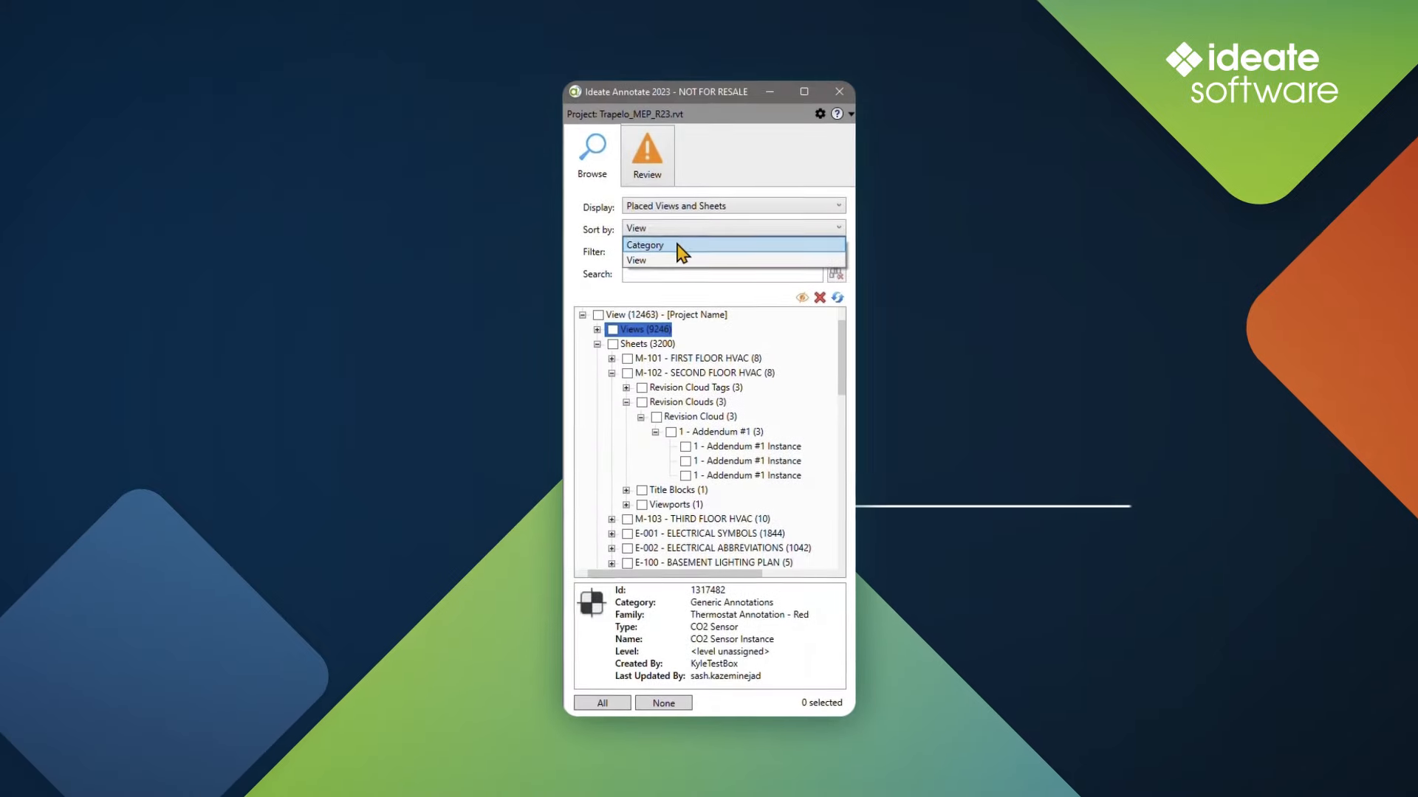
{"action": "left_click", "coordinate": [644, 245]}
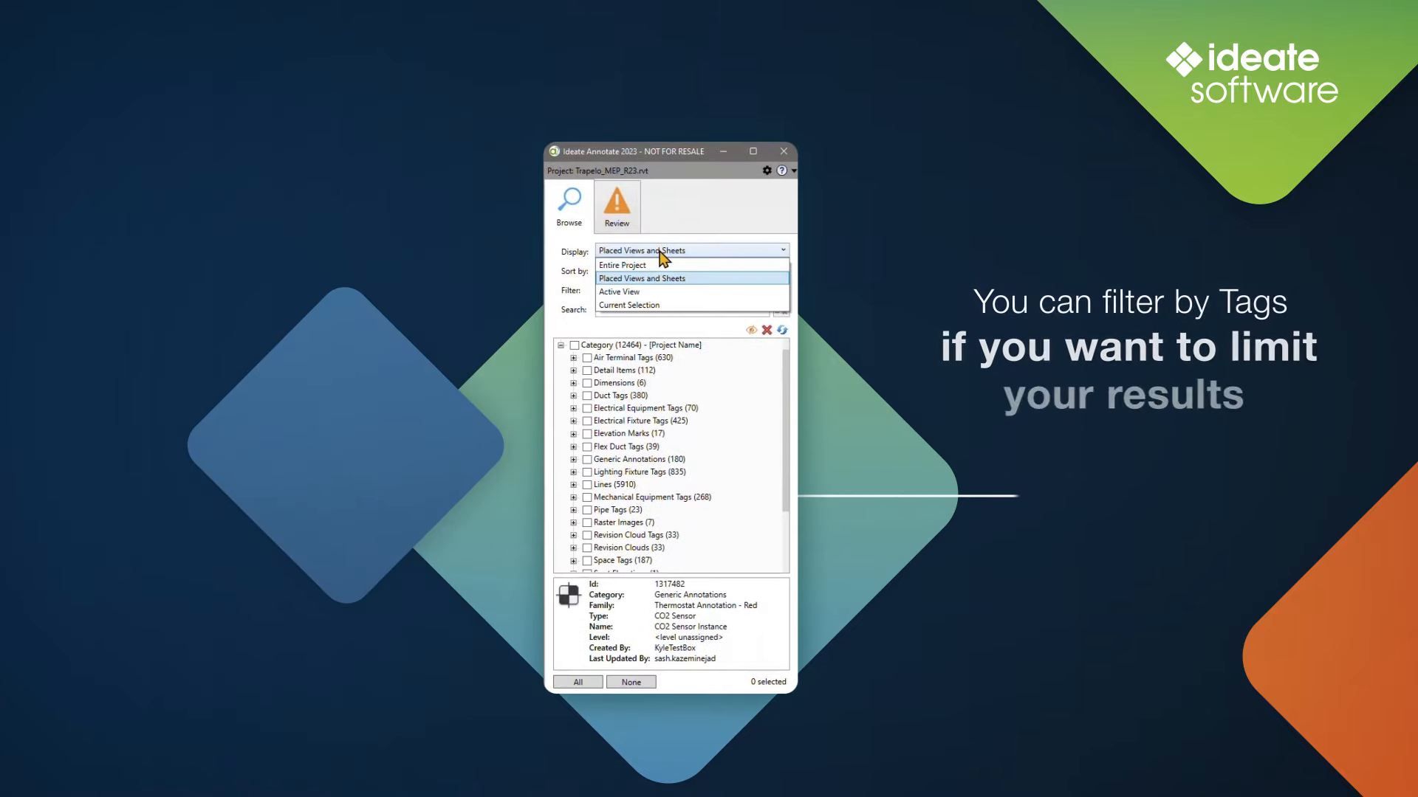
- Filter the list to tag annotations only, scoped to placed views and sheets, and move to reviewing issues
{"action": "left_click", "coordinate": [621, 265]}
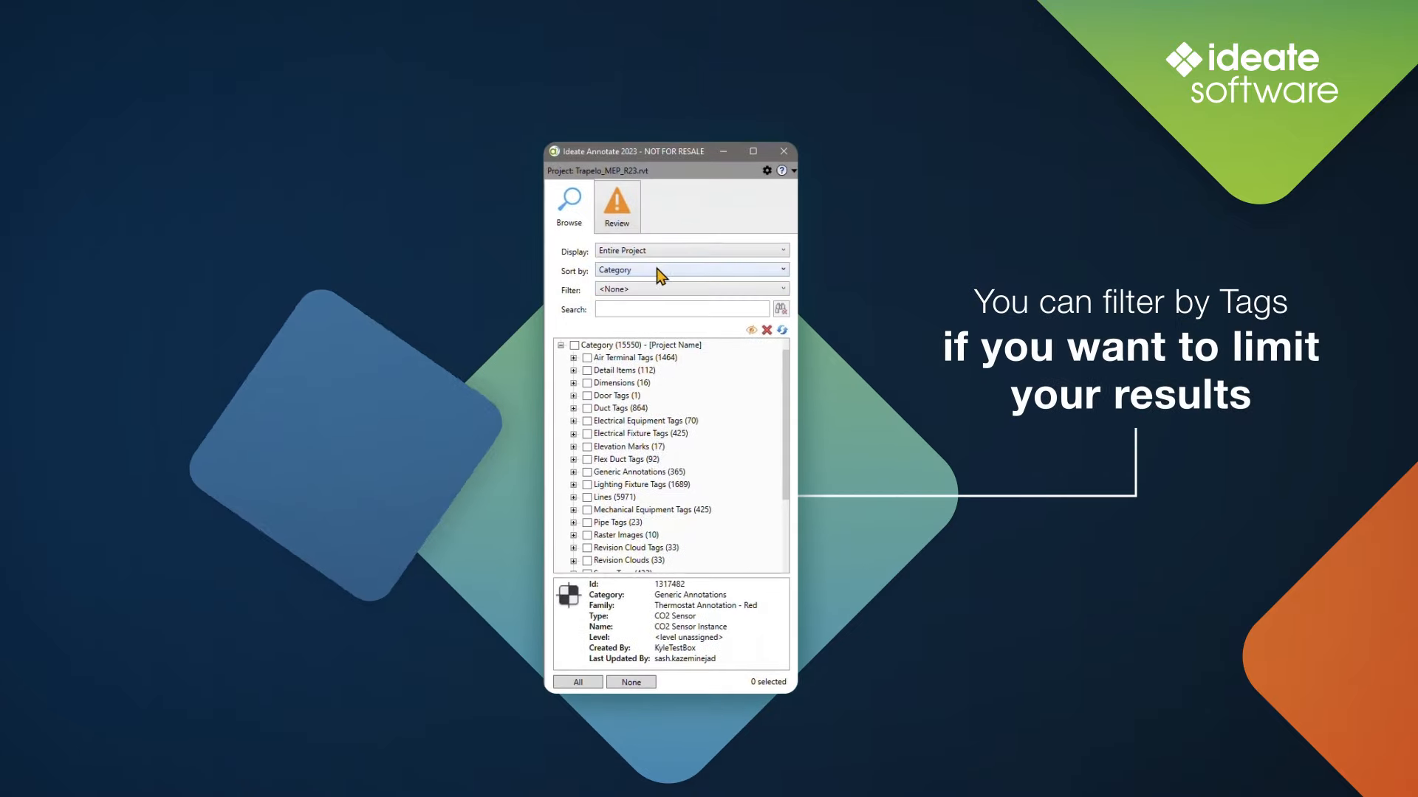
{"action": "left_click", "coordinate": [691, 289]}
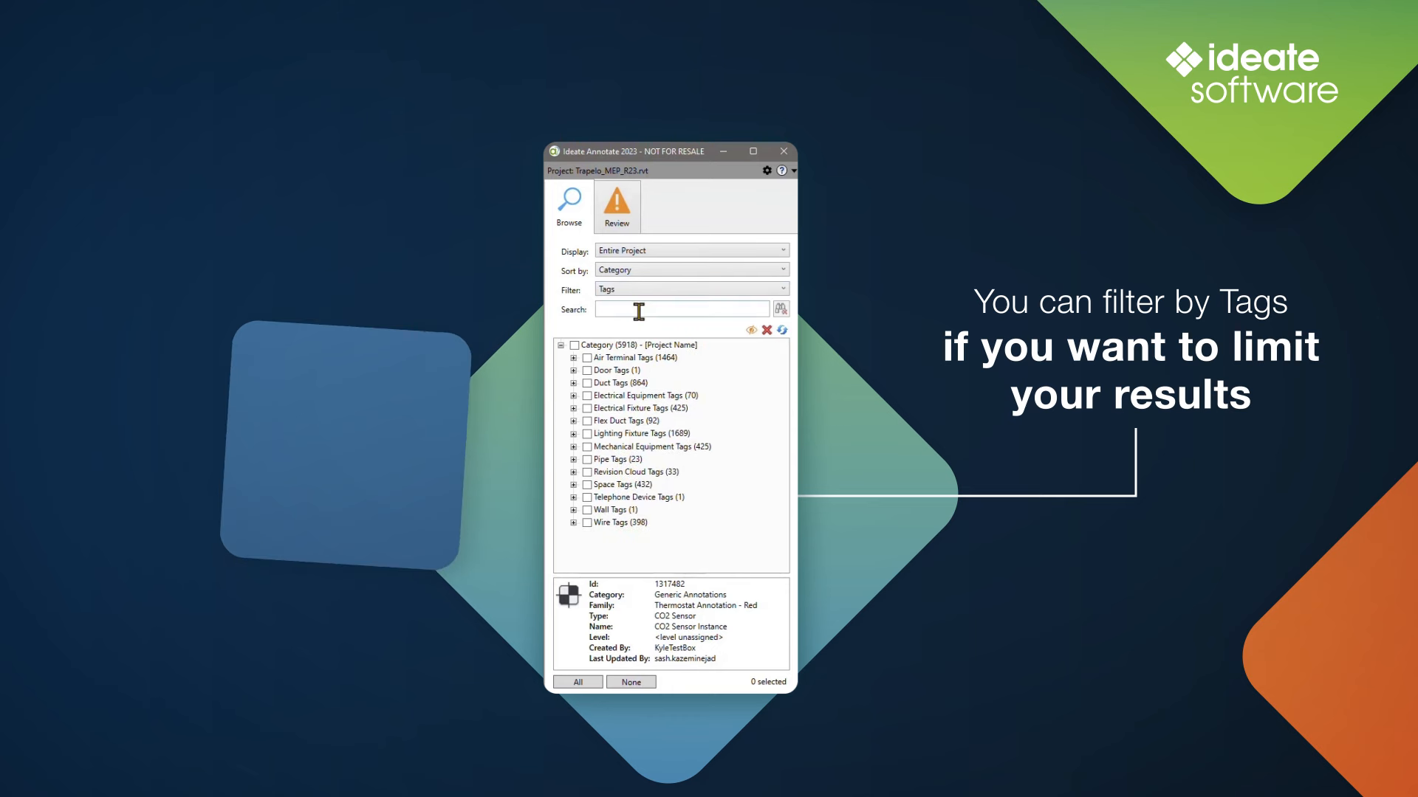
{"action": "left_click", "coordinate": [691, 251]}
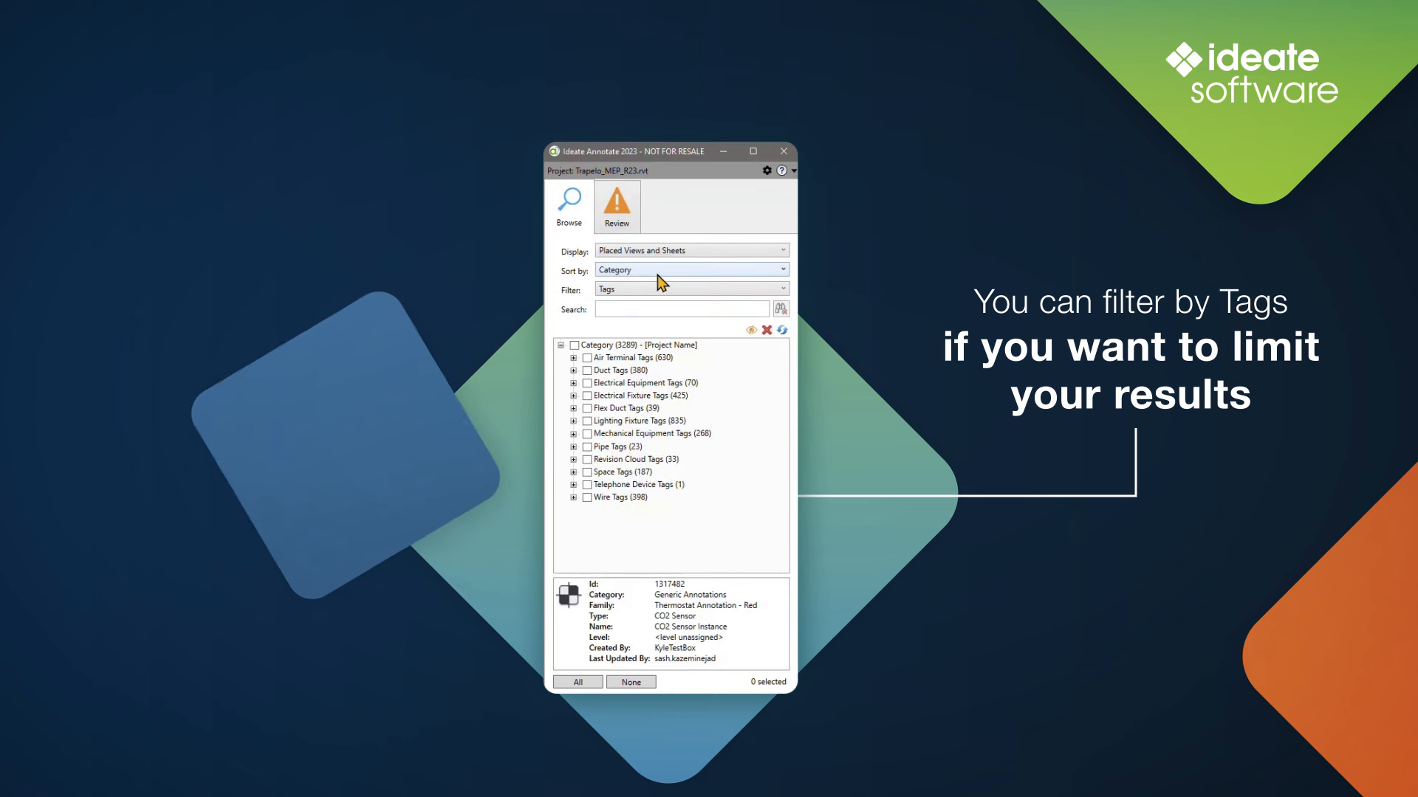
{"action": "left_click", "coordinate": [690, 251]}
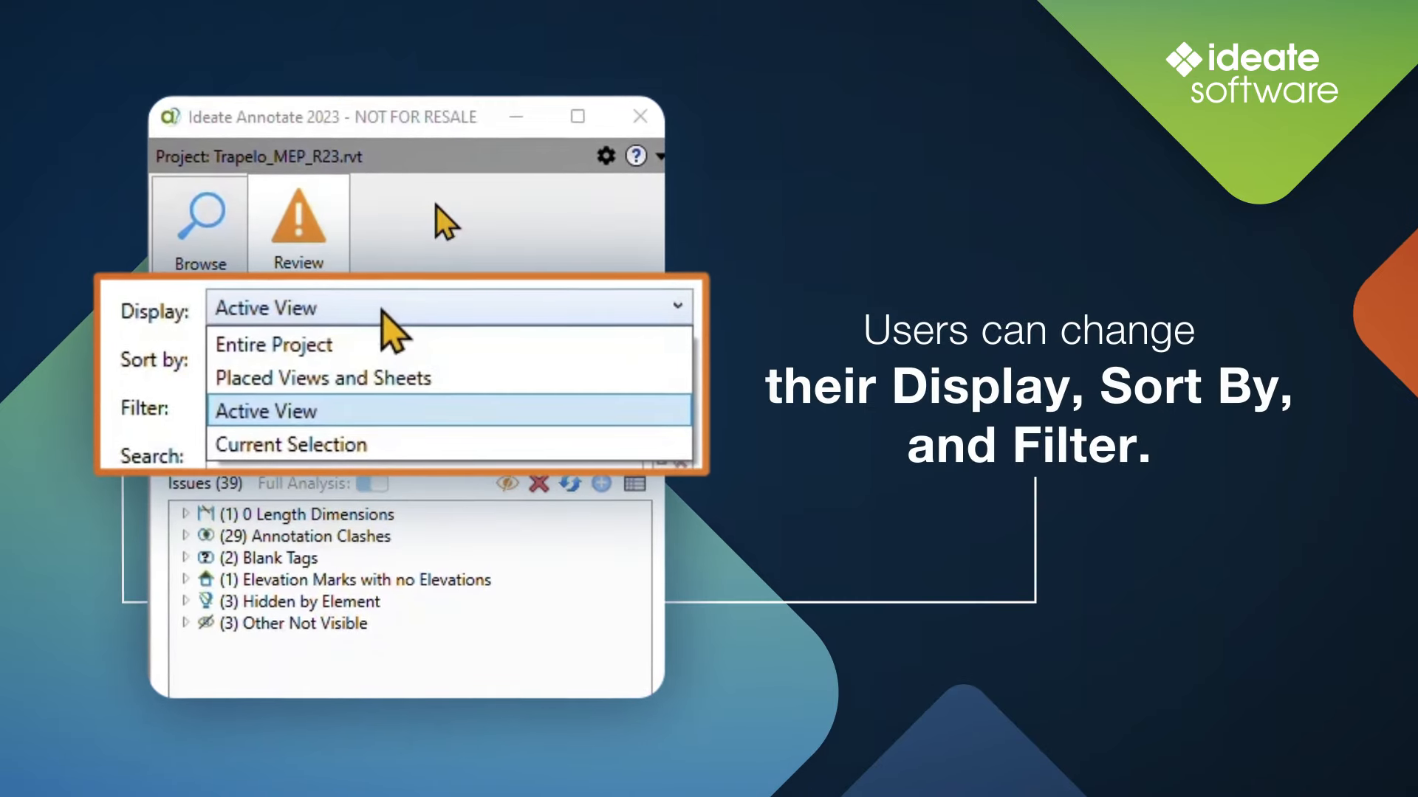
- Keep review on the active view and expand the annotation clashes toward the Dimensions : Text Notes item
{"action": "left_click", "coordinate": [265, 412]}
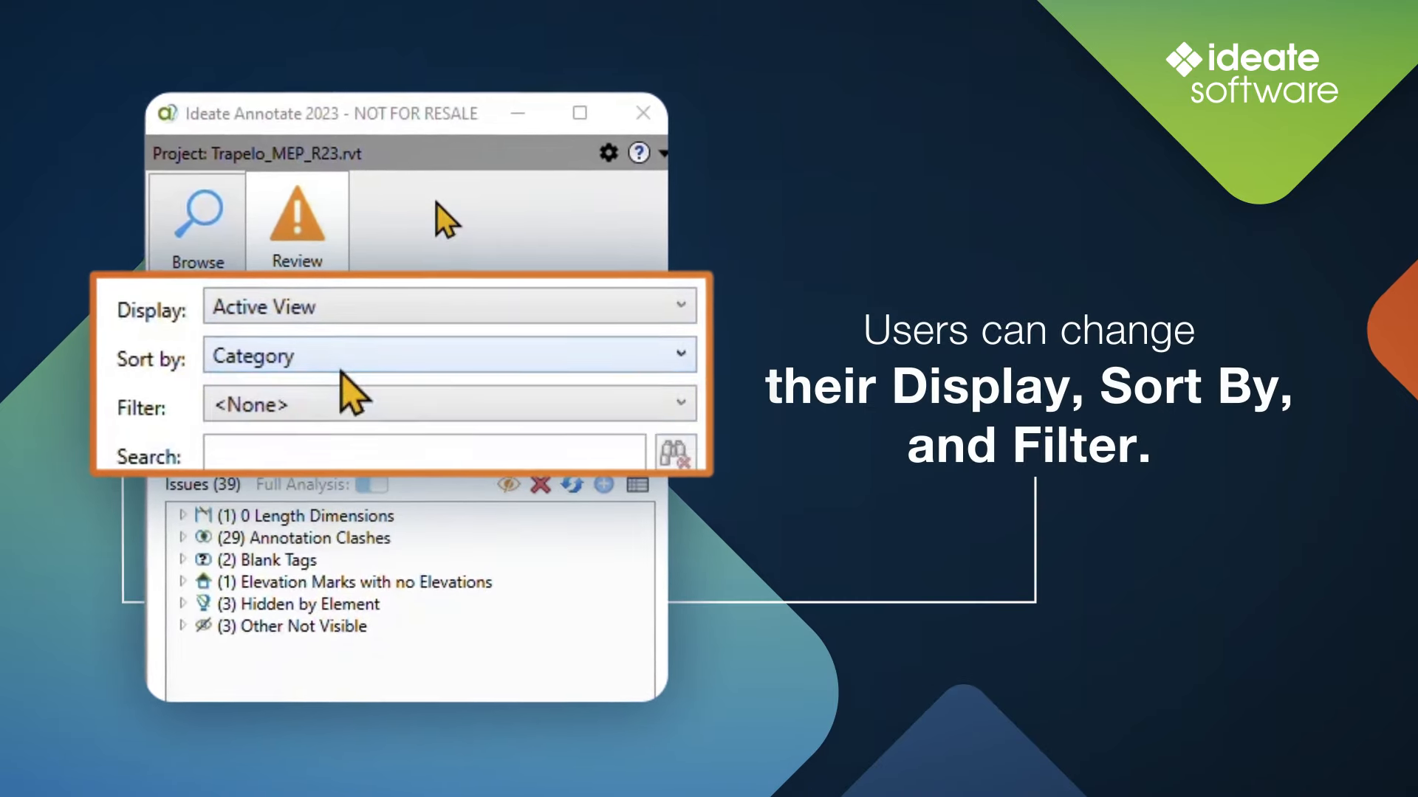
{"action": "left_click", "coordinate": [449, 405]}
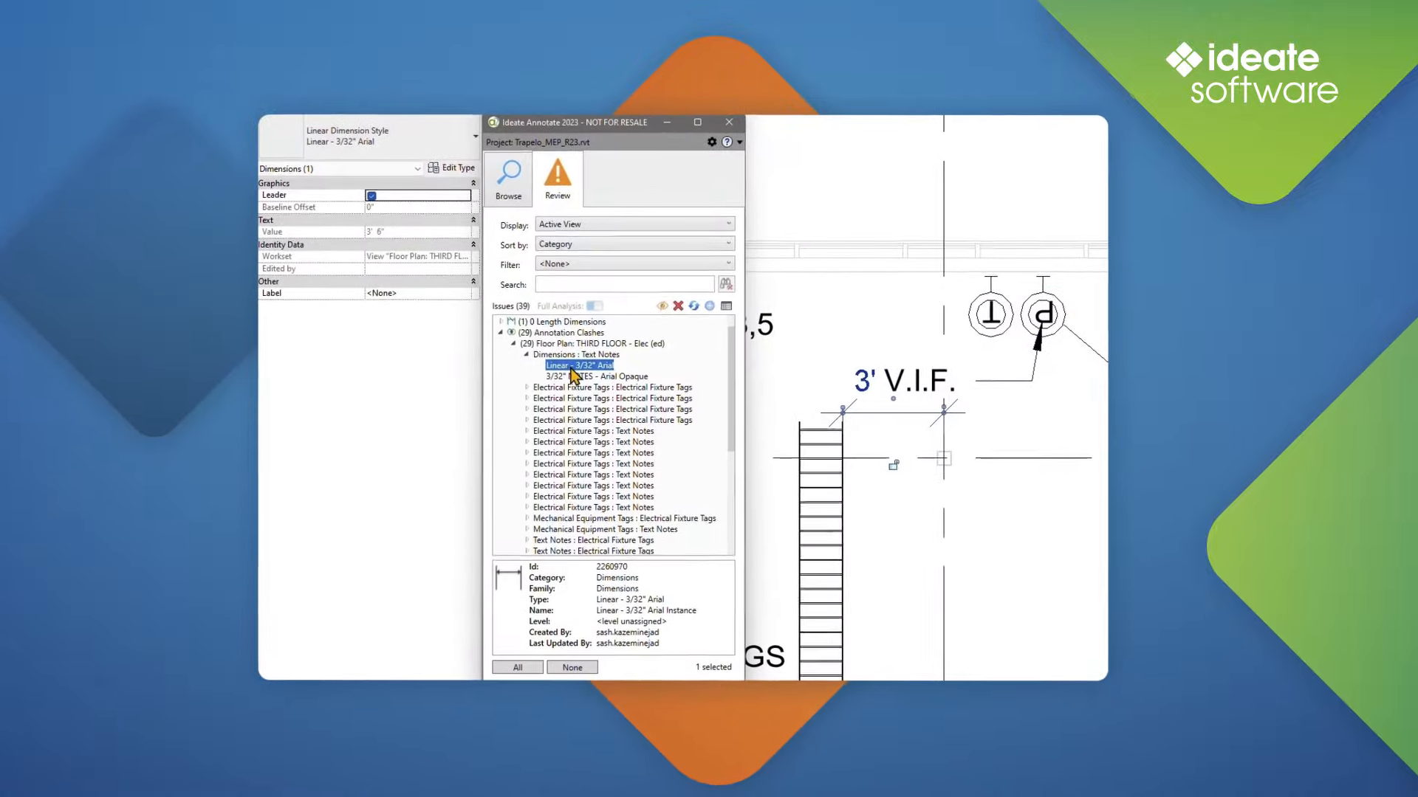
- Move the dimension off the V.I.F. text note and refresh so clashes drop to 28
{"action": "left_click", "coordinate": [593, 377]}
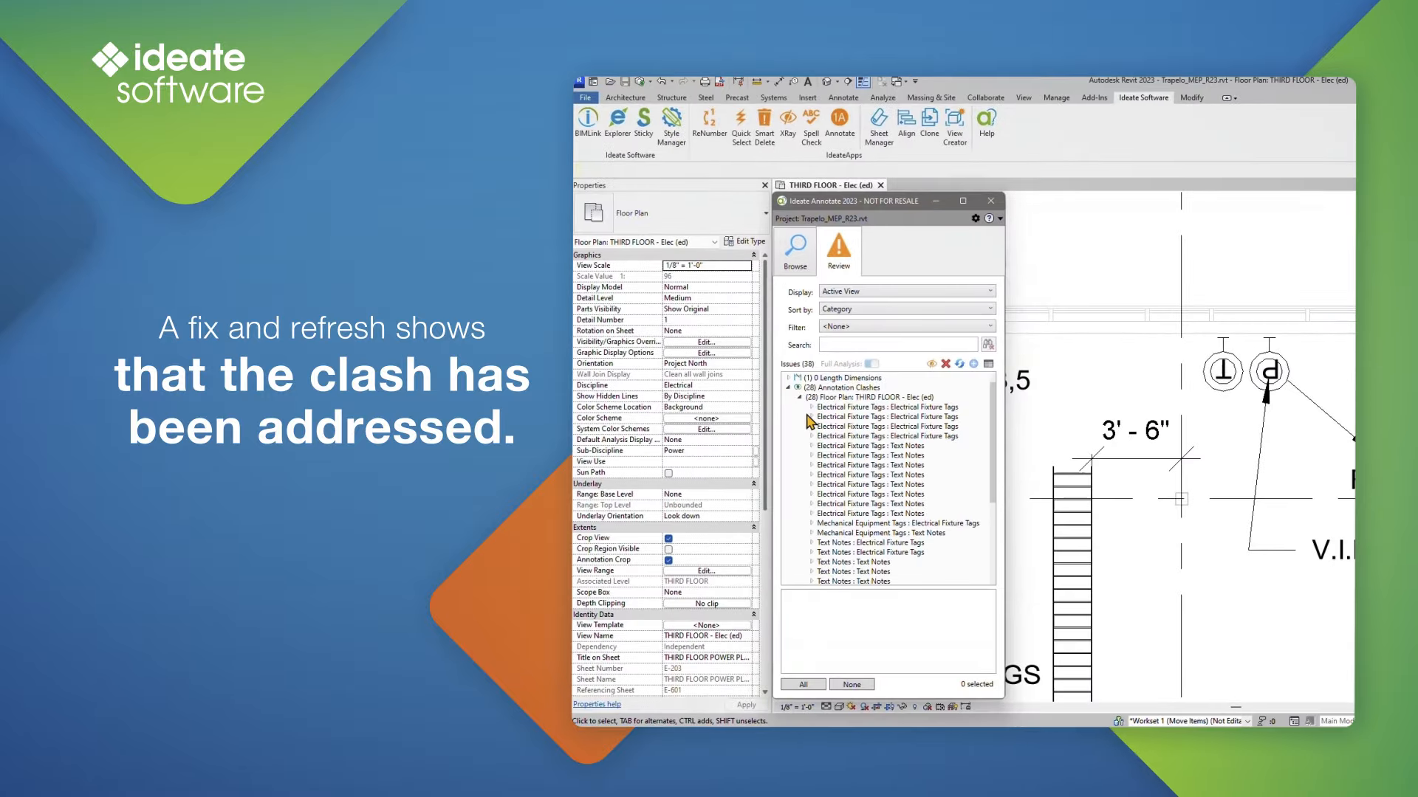
{"action": "left_click", "coordinate": [811, 425]}
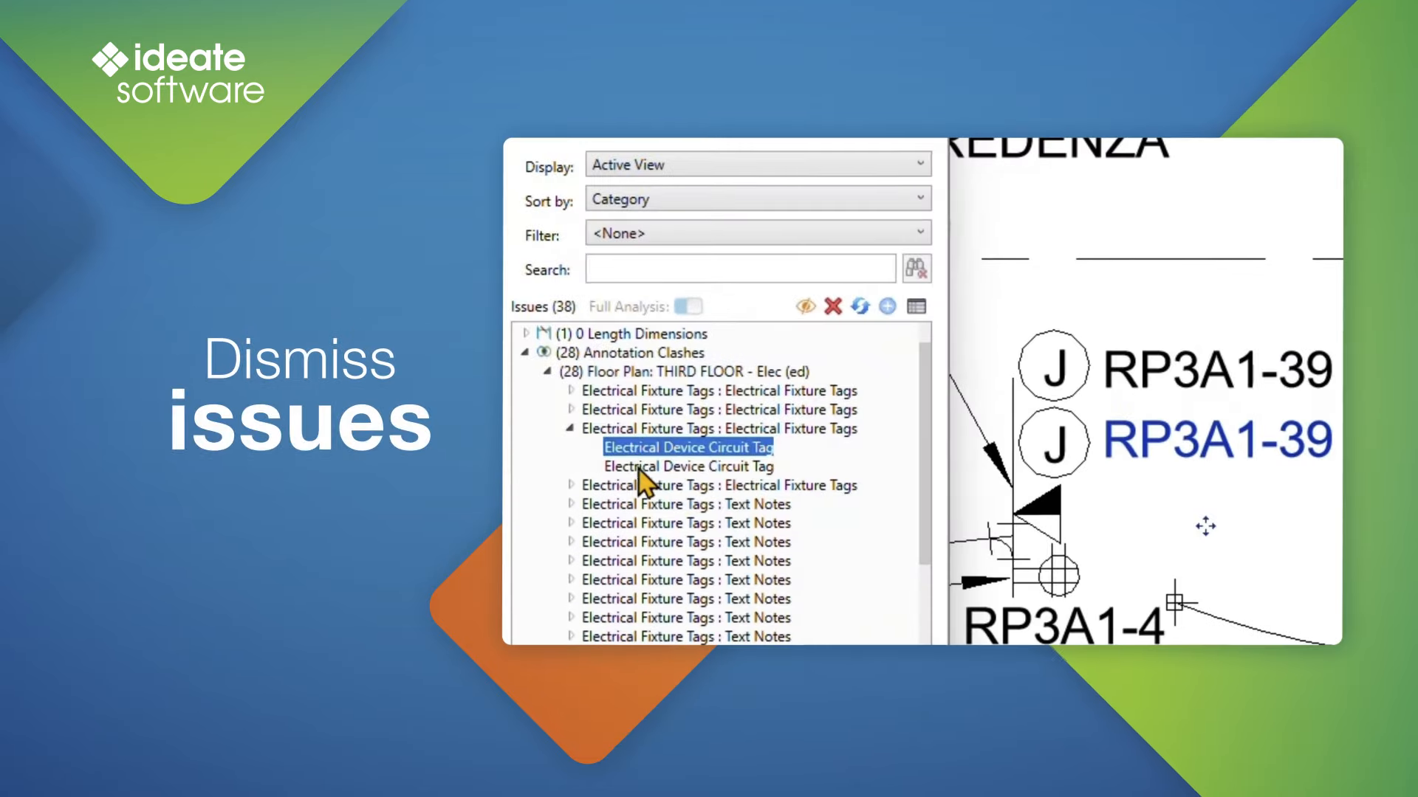
- Dismiss the Electrical Device Circuit Tag clash and select the 0 Length Dimension issue
{"action": "right_click", "coordinate": [688, 446]}
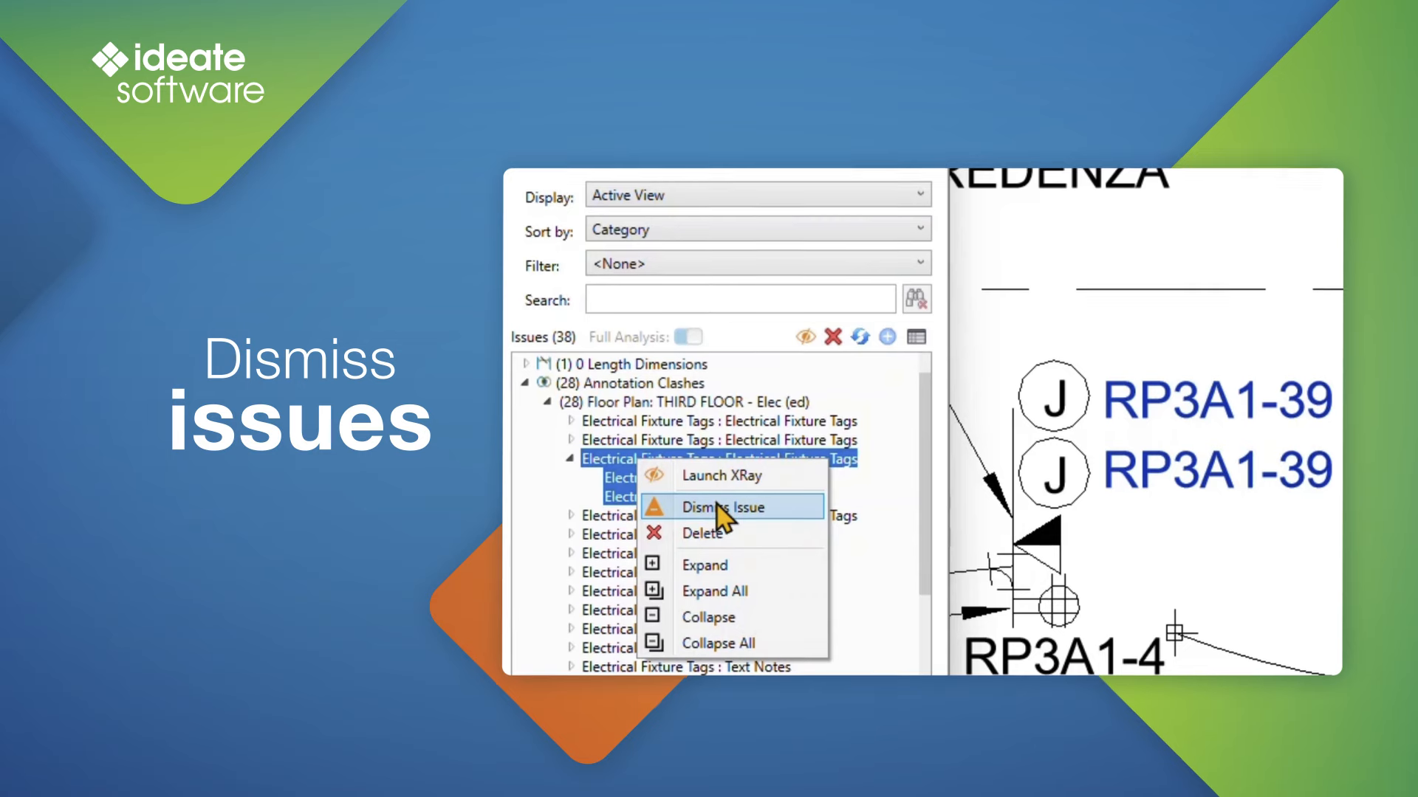
{"action": "left_click", "coordinate": [722, 507]}
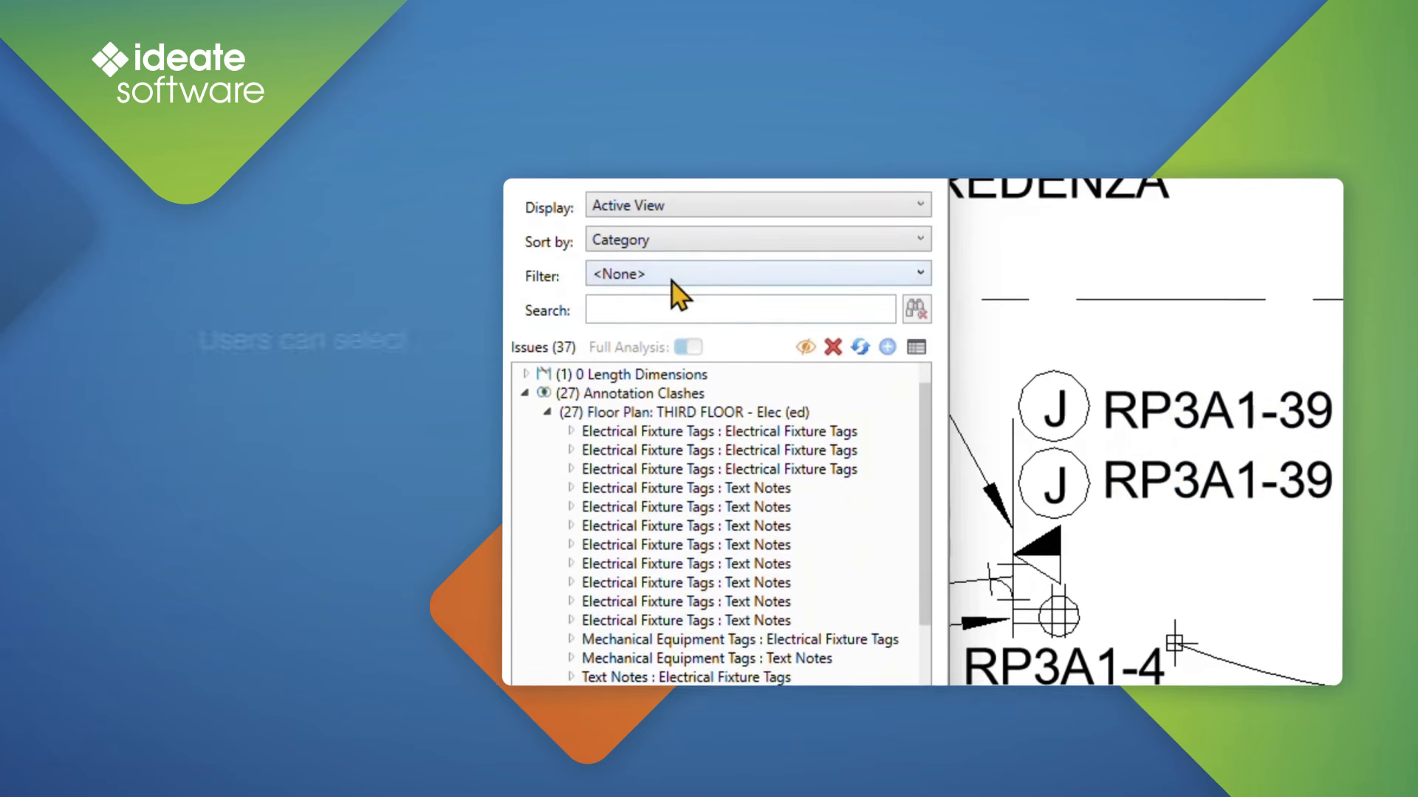
{"action": "left_click", "coordinate": [756, 275]}
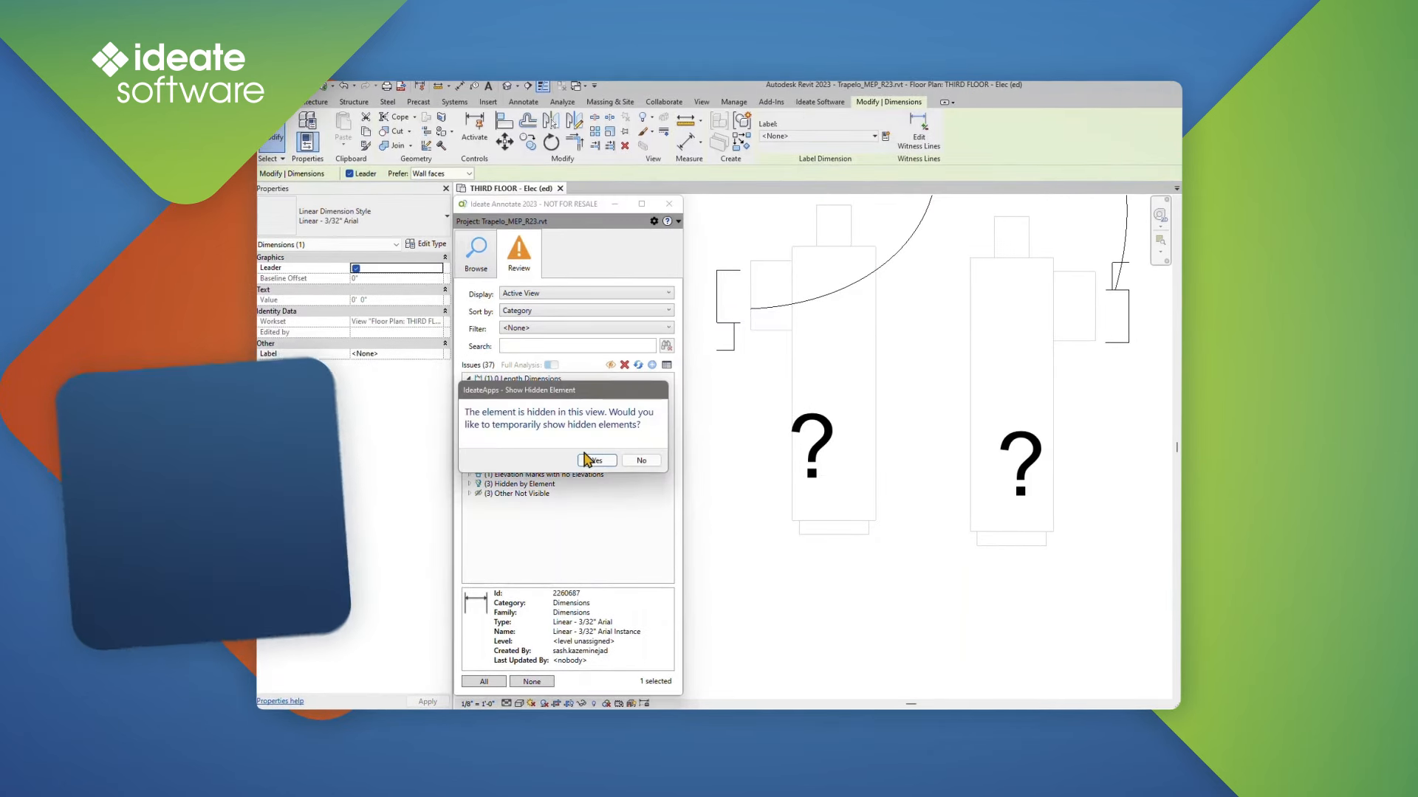
- Answer Yes to temporarily show the hidden zero-length dimension
{"action": "left_click", "coordinate": [594, 461]}
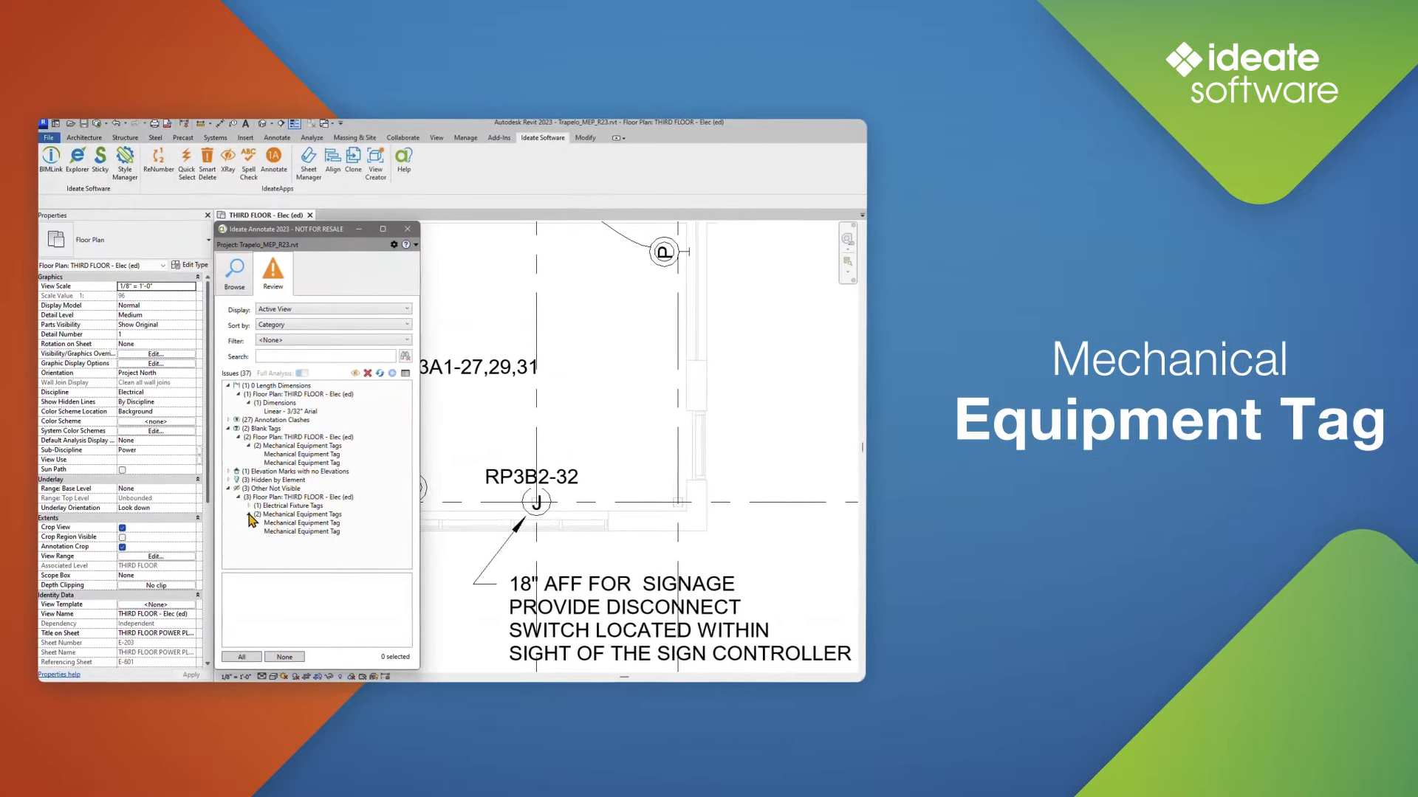
- Select the not-visible Mechanical Equipment Tag and launch Ideate XRay on it
{"action": "left_click", "coordinate": [303, 522]}
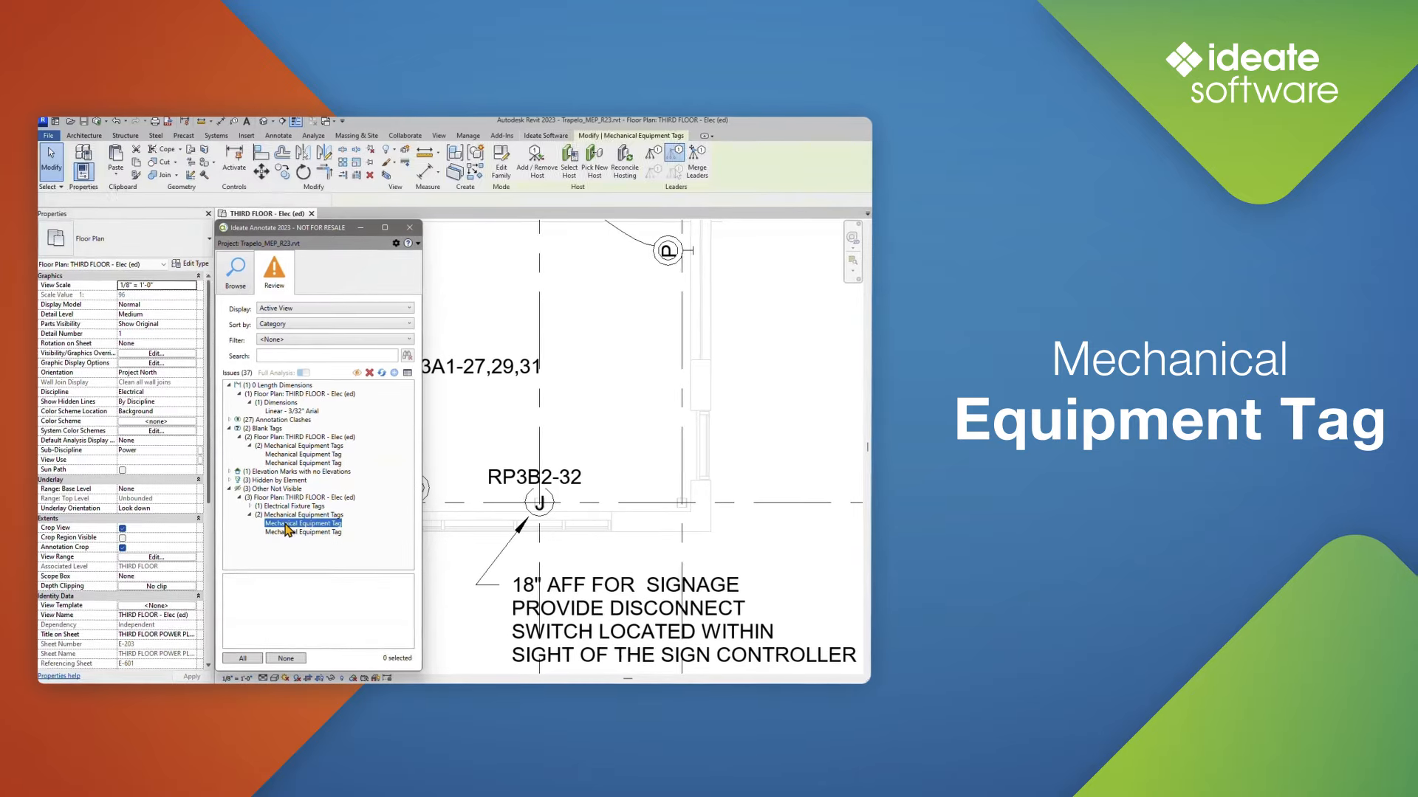
{"action": "left_click", "coordinate": [304, 523]}
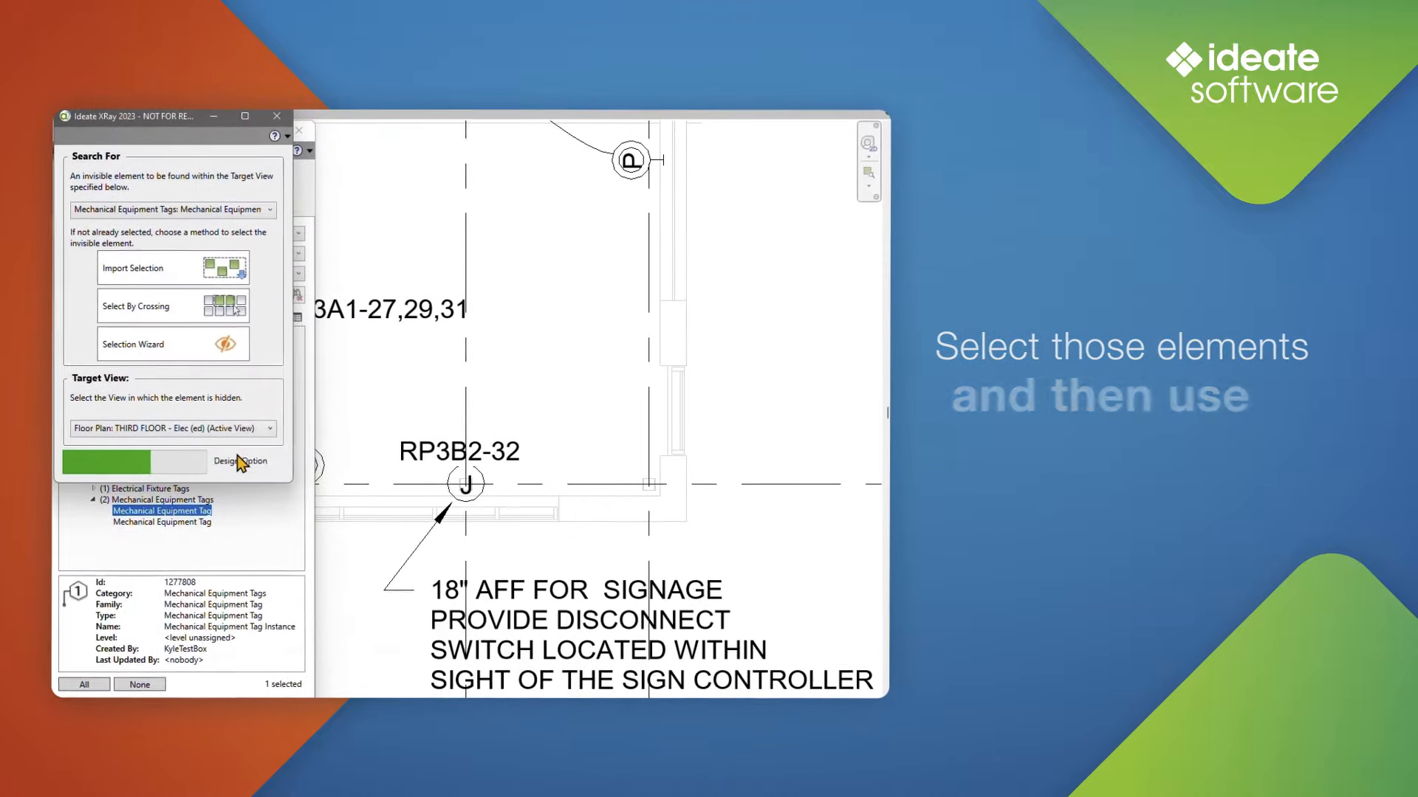
- Run the XRay hidden-element search against the active THIRD FLOOR - Elec (ed) view
{"action": "left_click", "coordinate": [240, 461]}
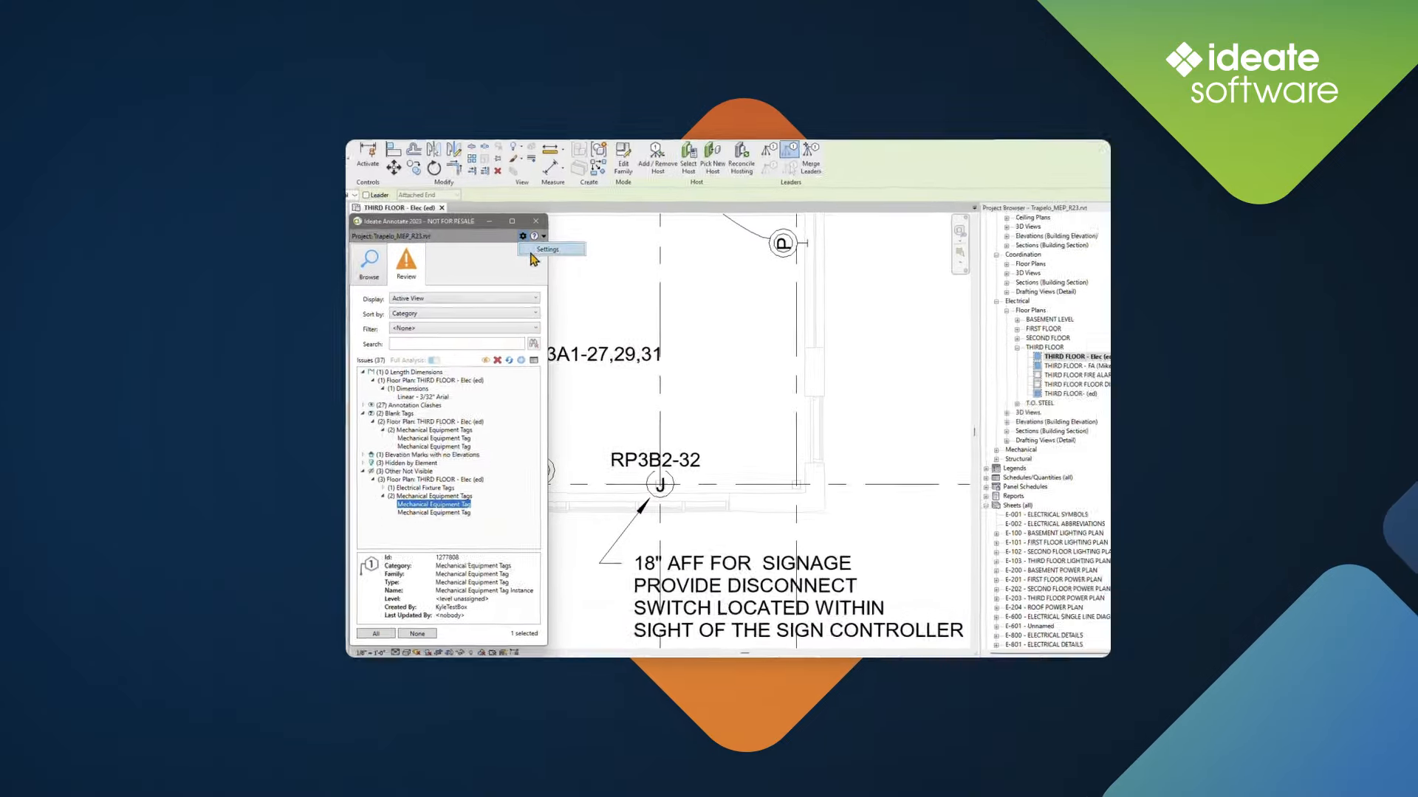
- Choose Settings from the dropdown beside the help icon
{"action": "left_click", "coordinate": [546, 248]}
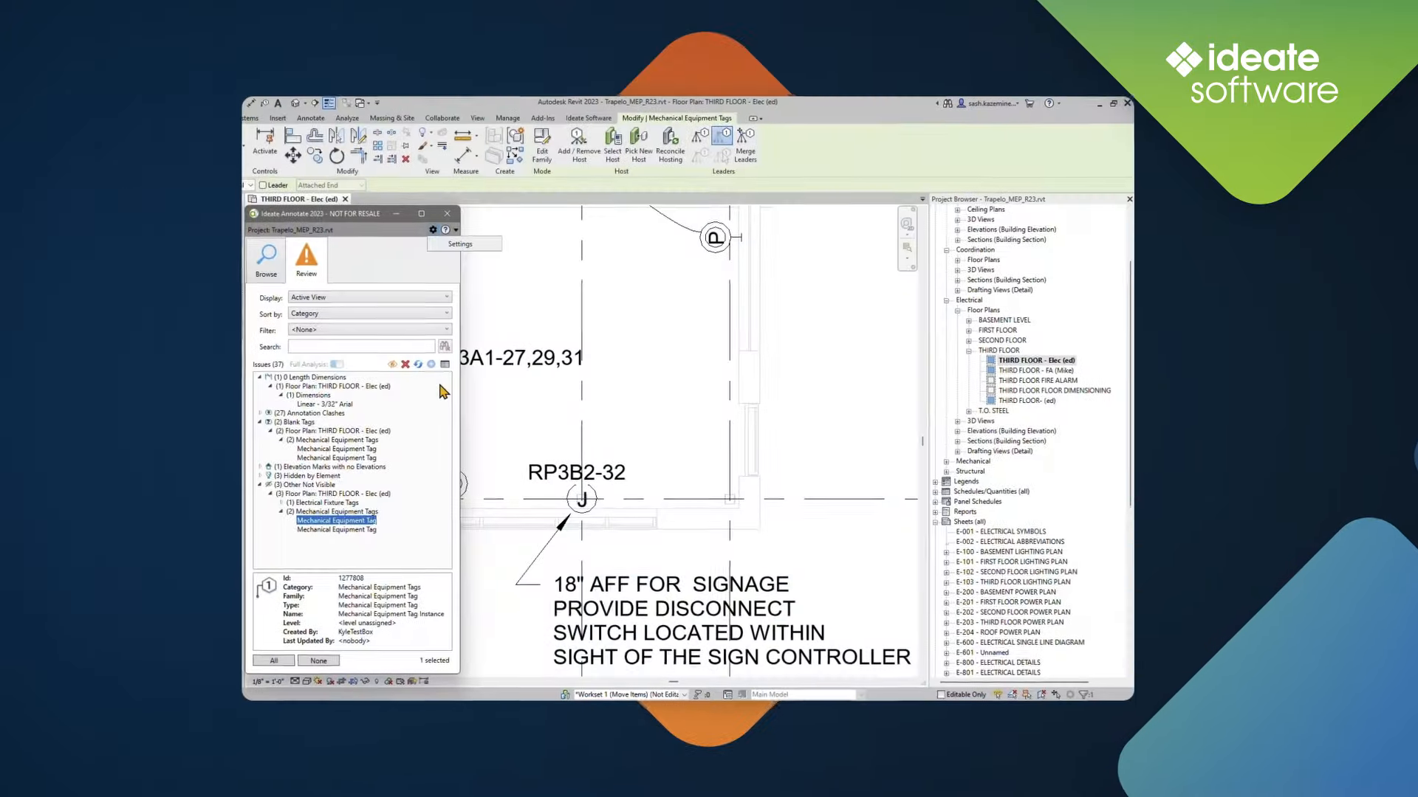
{"action": "left_click", "coordinate": [360, 292]}
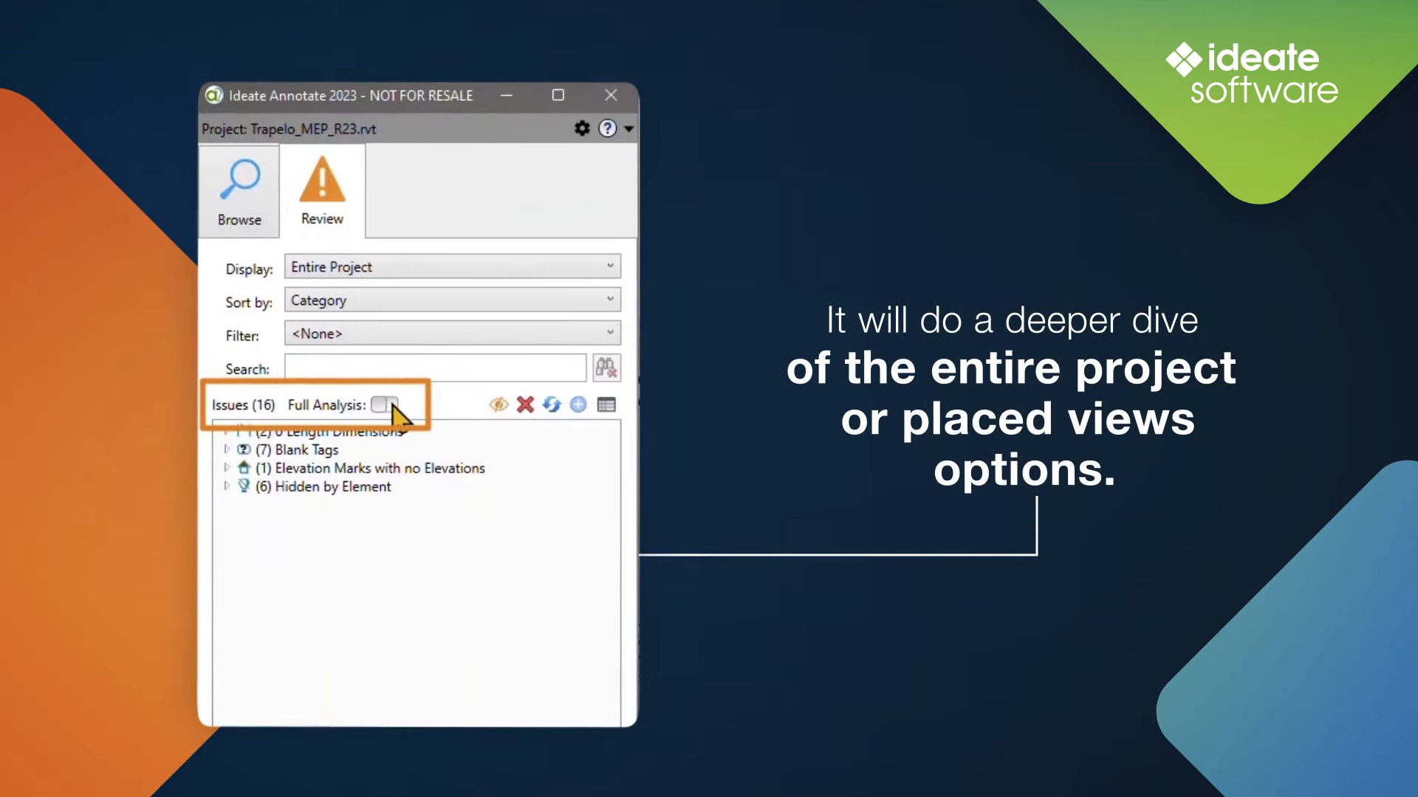
- Toggle Full Analysis on for Entire Project and confirm with Yes, begin
{"action": "left_click", "coordinate": [384, 405]}
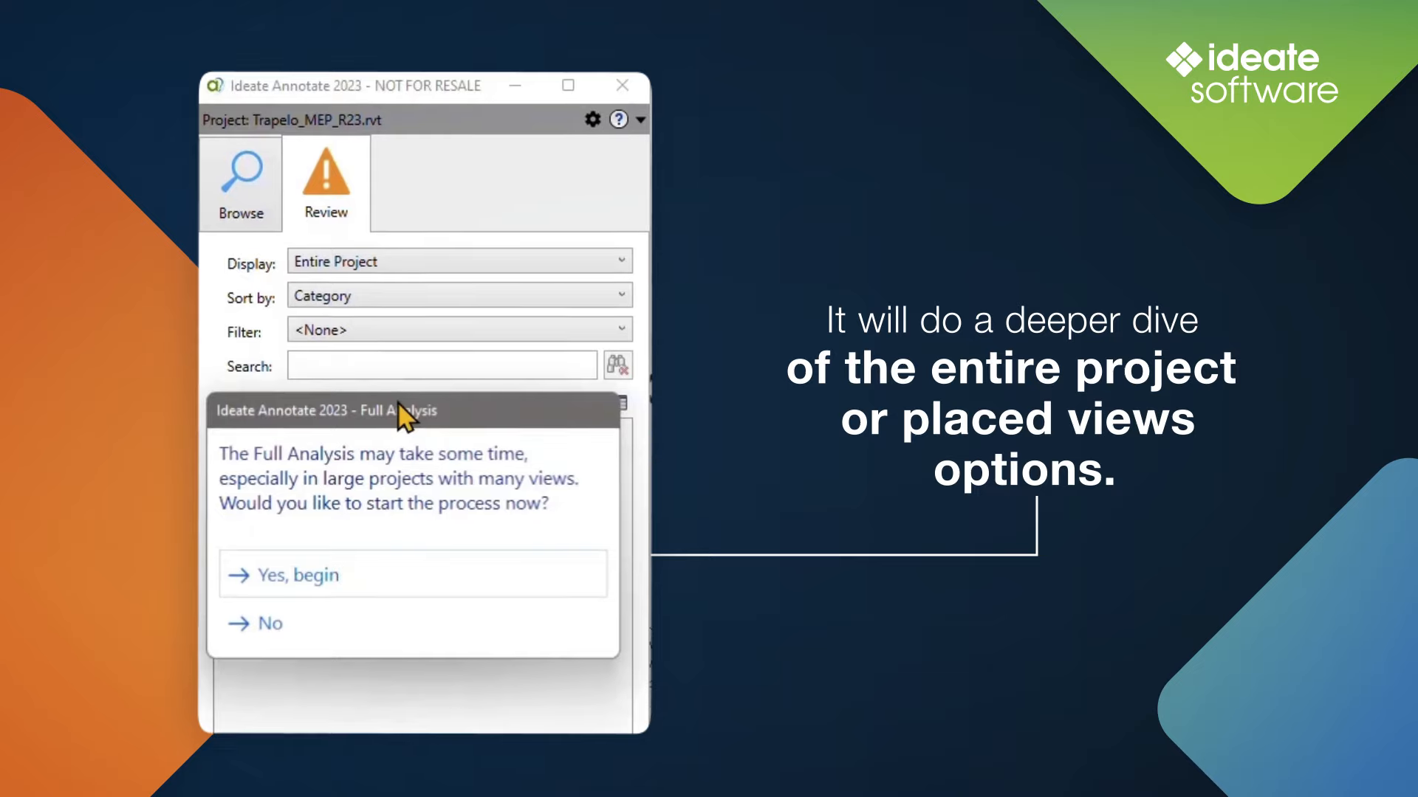
{"action": "left_click", "coordinate": [299, 574]}
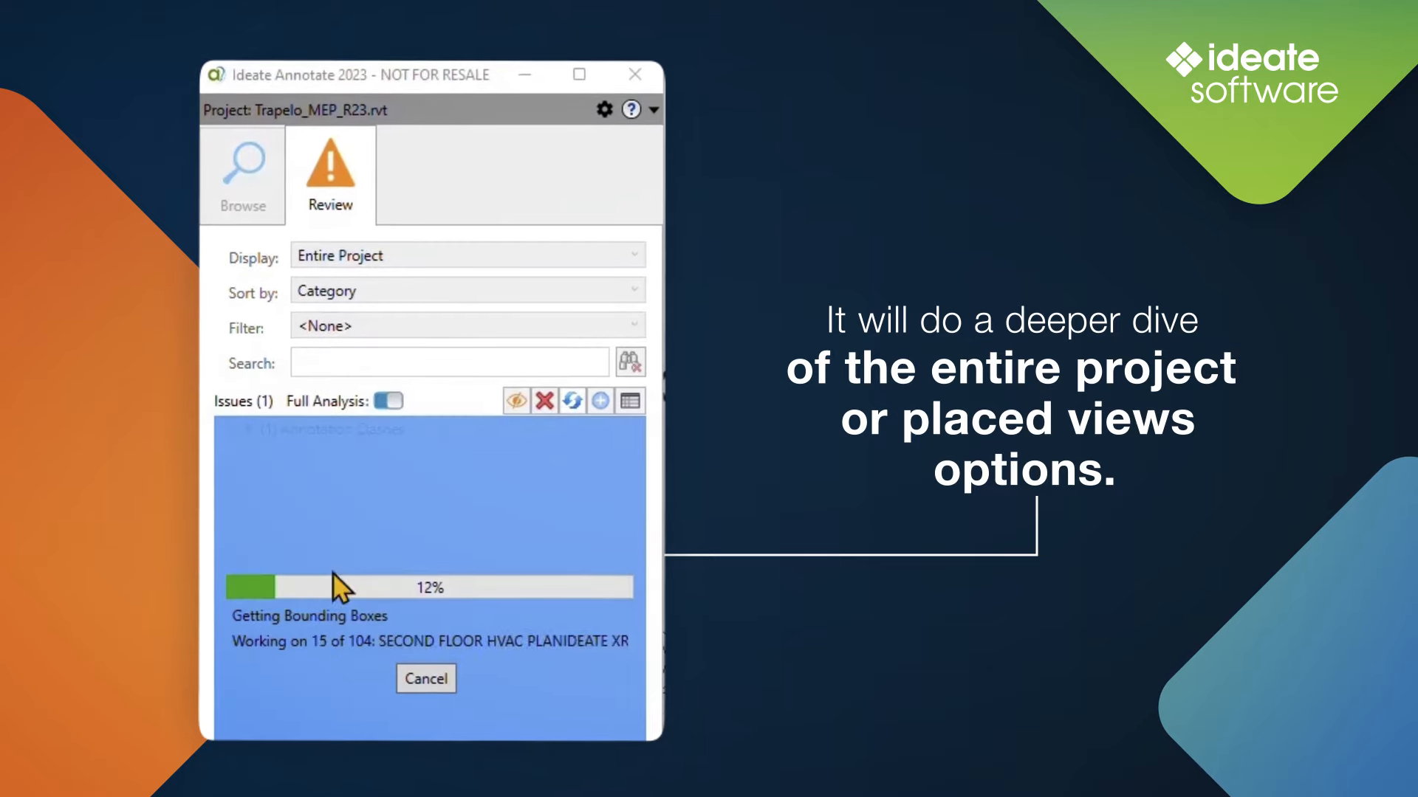